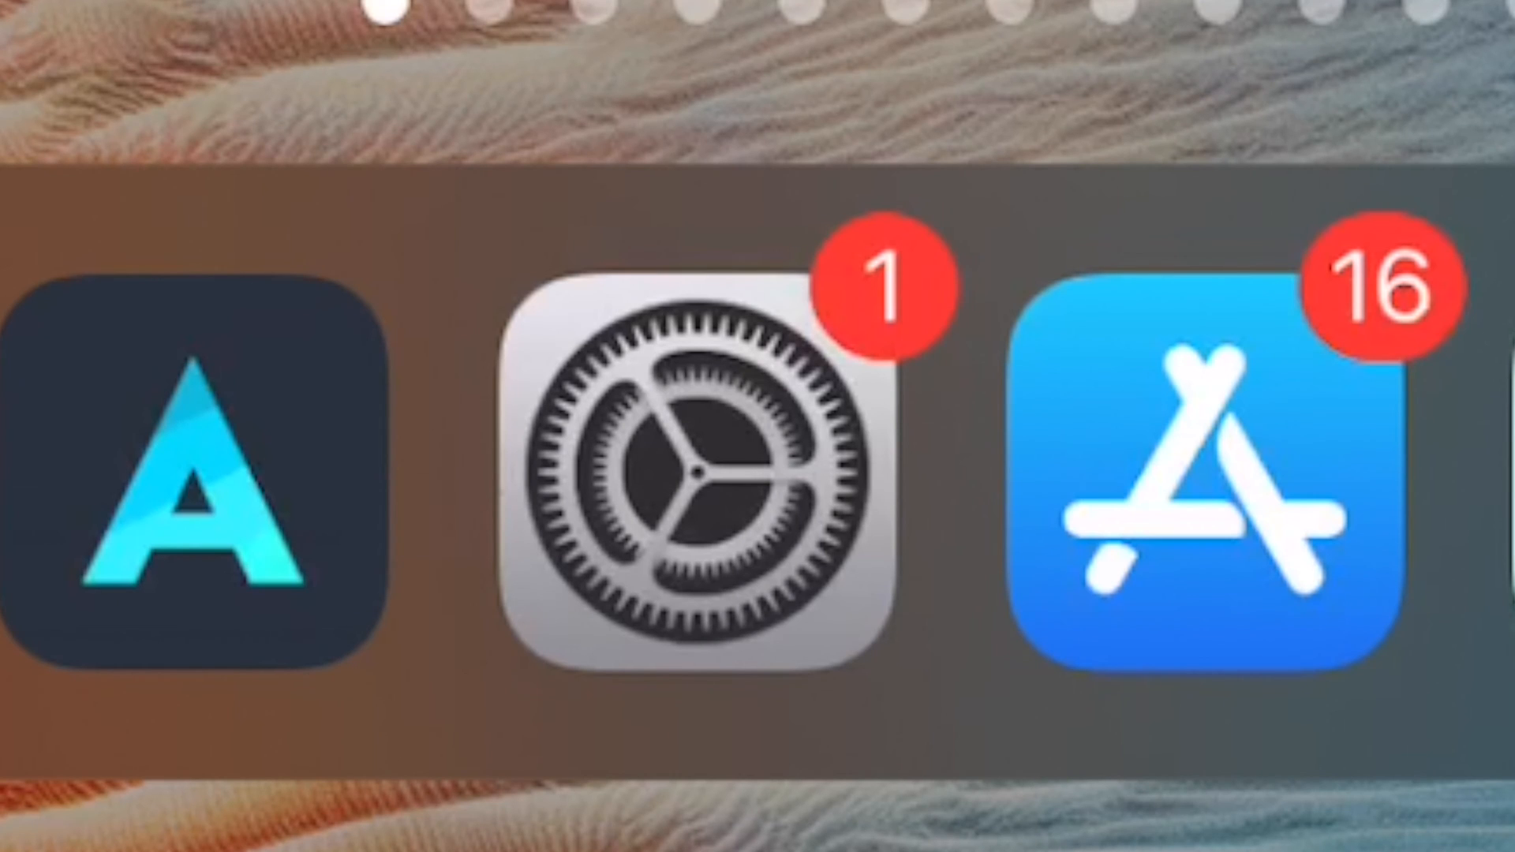
# Step: Launch Settings from the Dock, landing on the General section
pyautogui.click(687, 474)
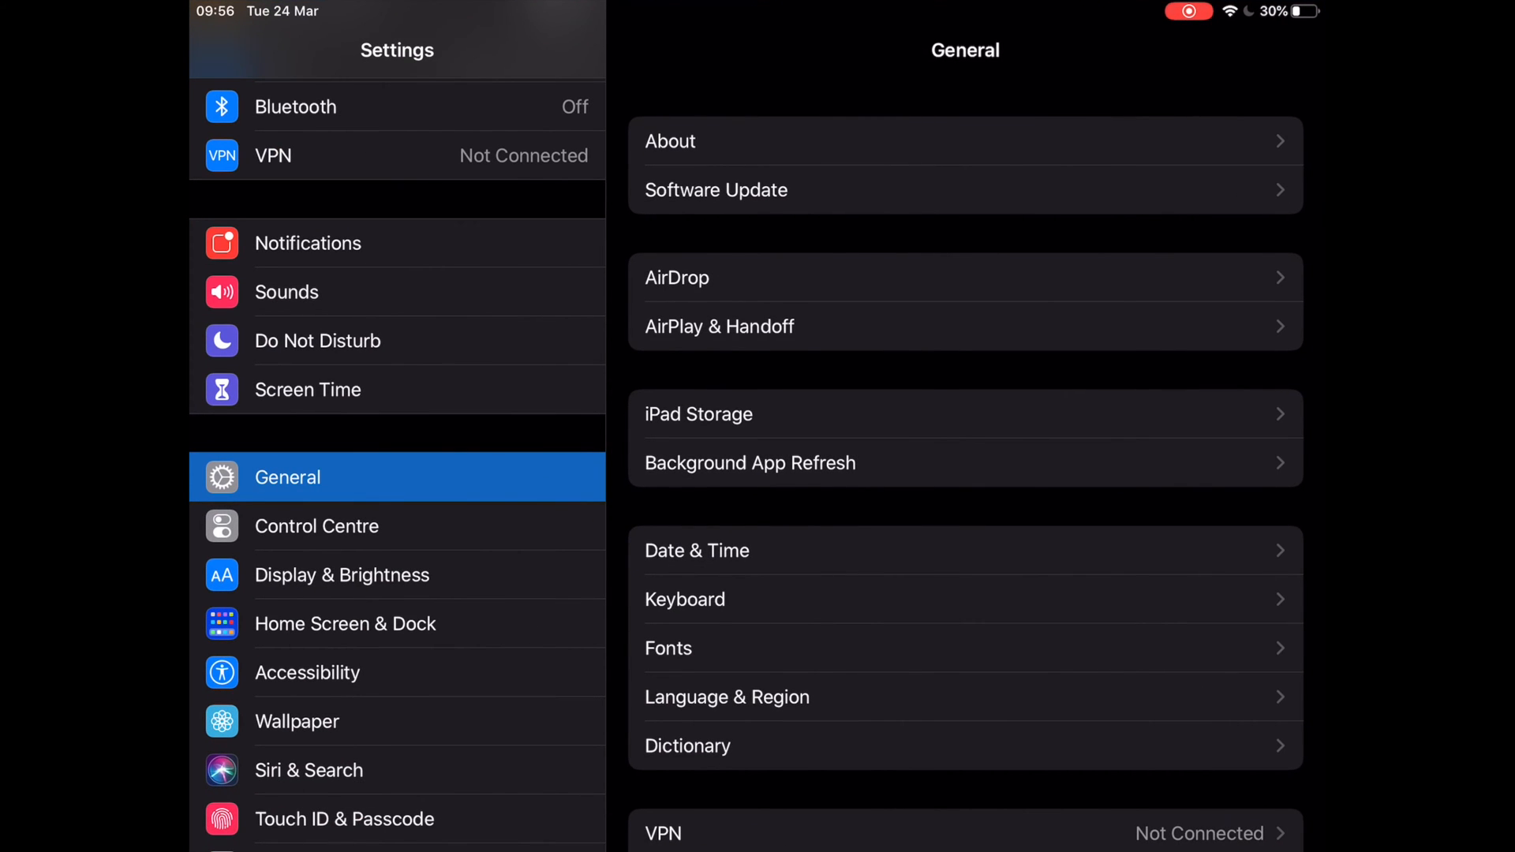
# Step: Reach Passwords & Accounts in the sidebar, showing Fetch New Data with Push on
pyautogui.scroll(-3)
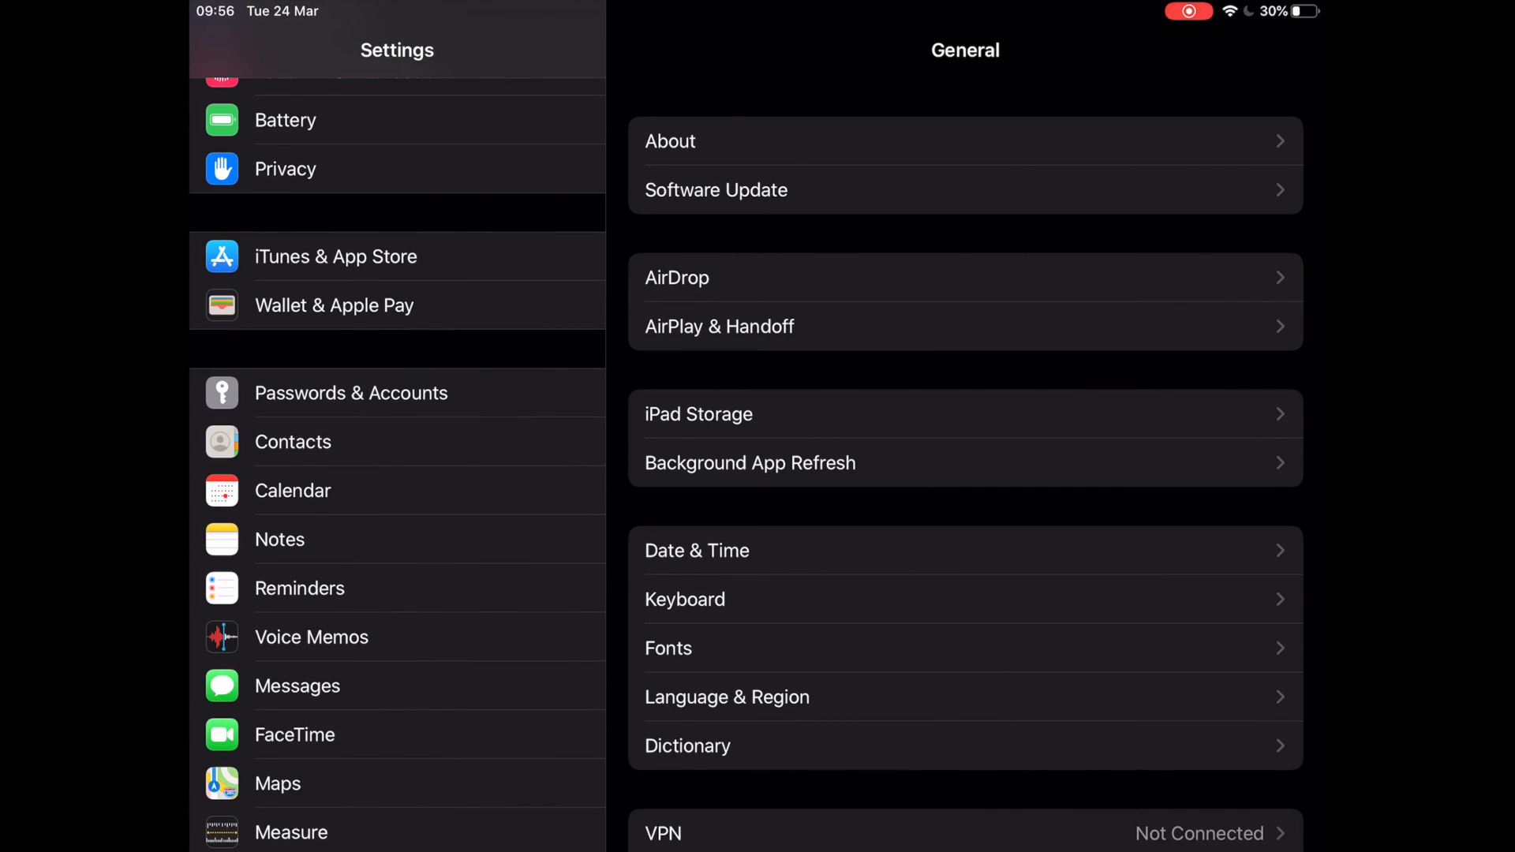
pyautogui.click(350, 393)
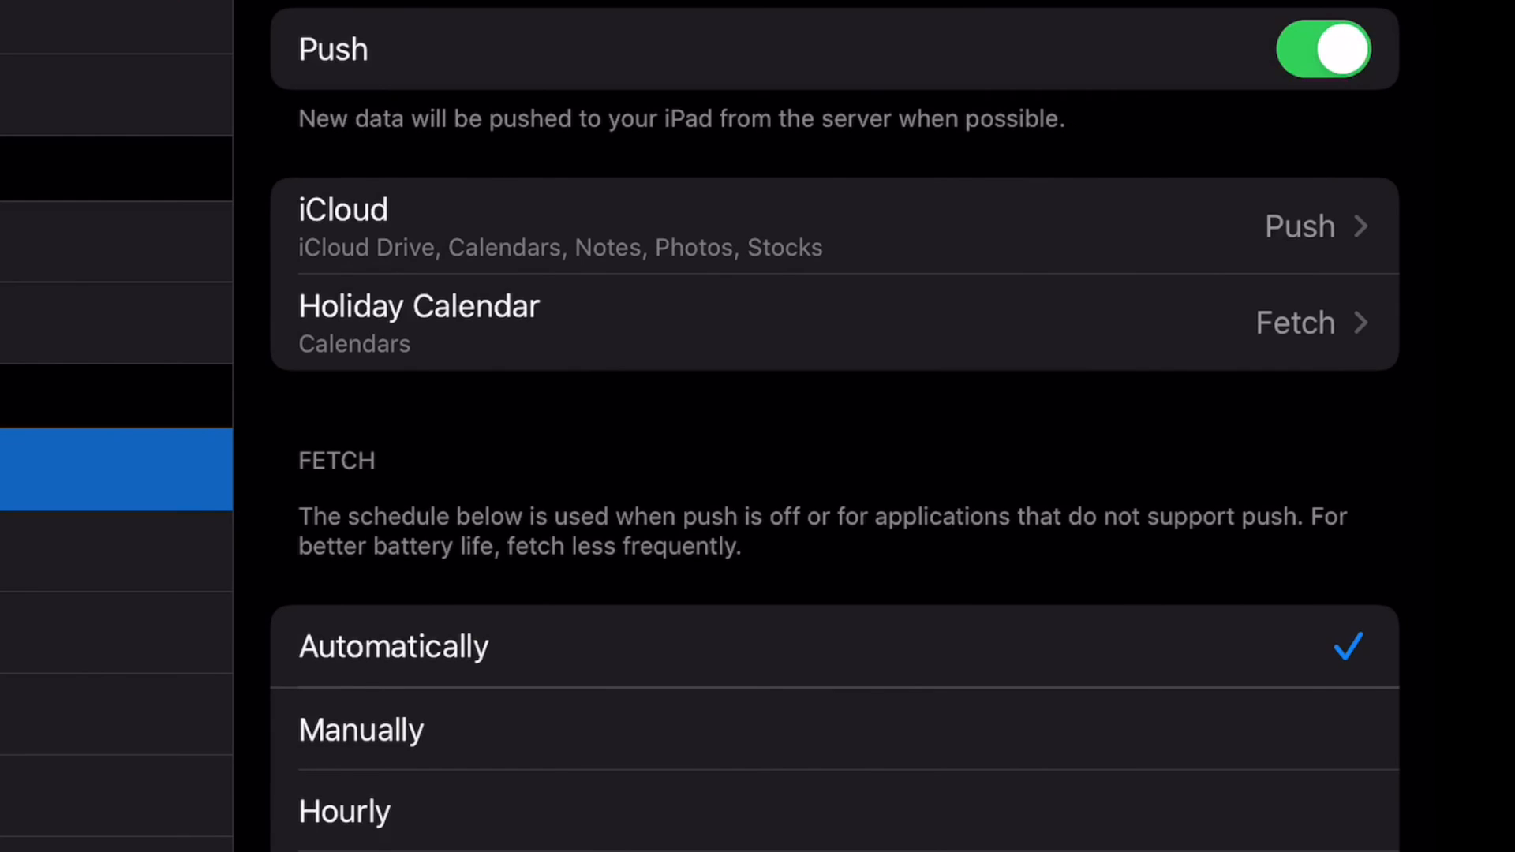
# Step: Turn Push off so data is fetched Manually, leaving Fetch New Data listed as Off
pyautogui.click(1324, 49)
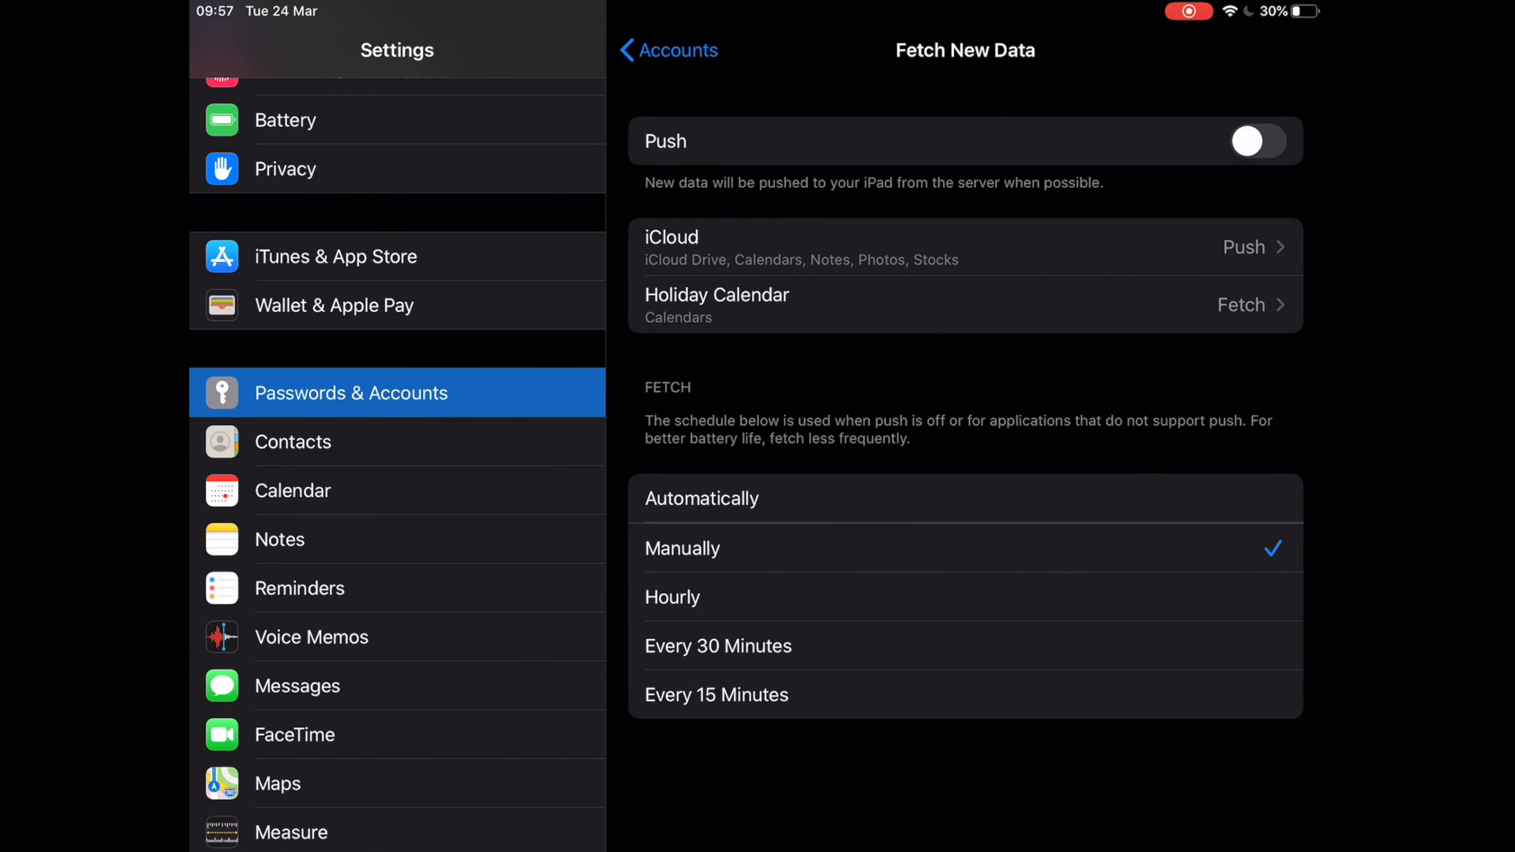
pyautogui.click(668, 49)
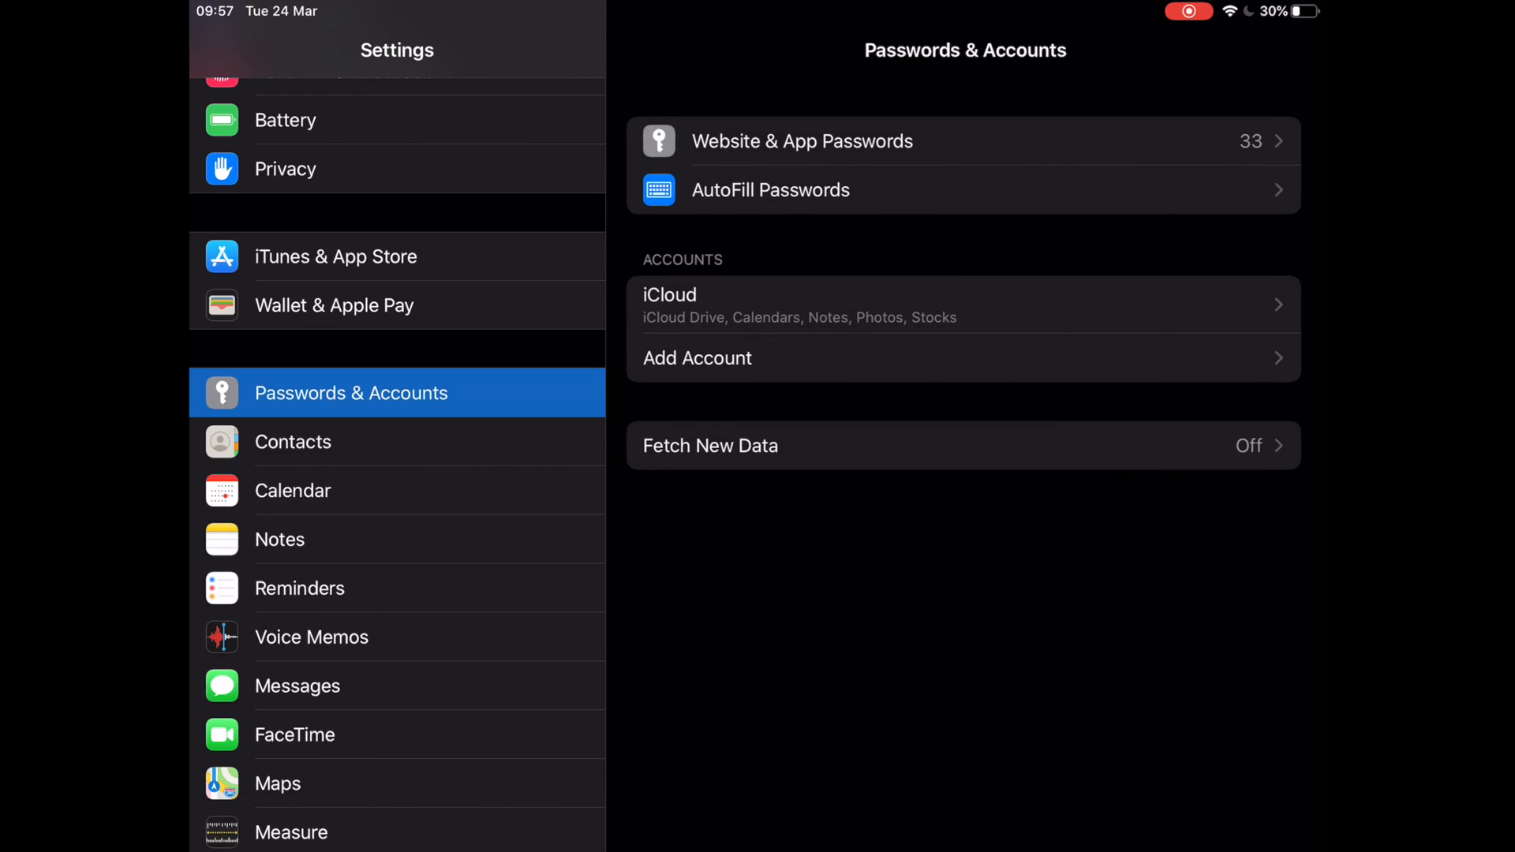